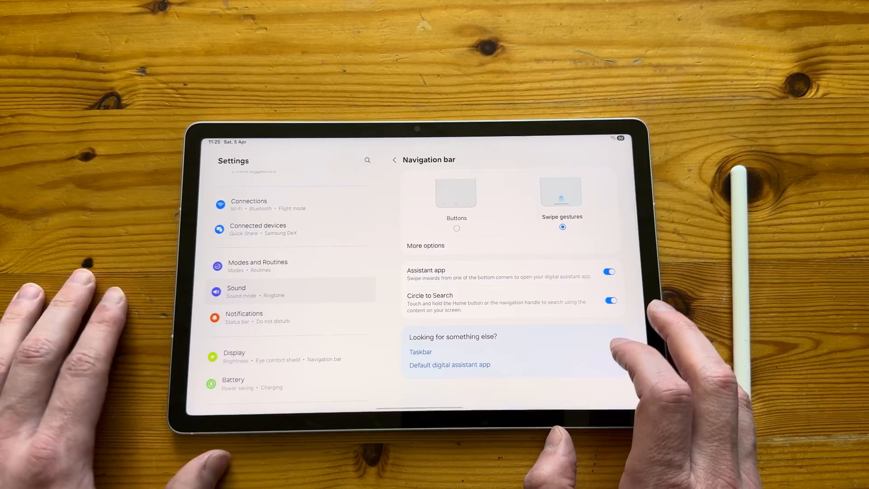
Step: Choose Swipe gestures instead of Buttons on the Navigation bar settings page
click(257, 229)
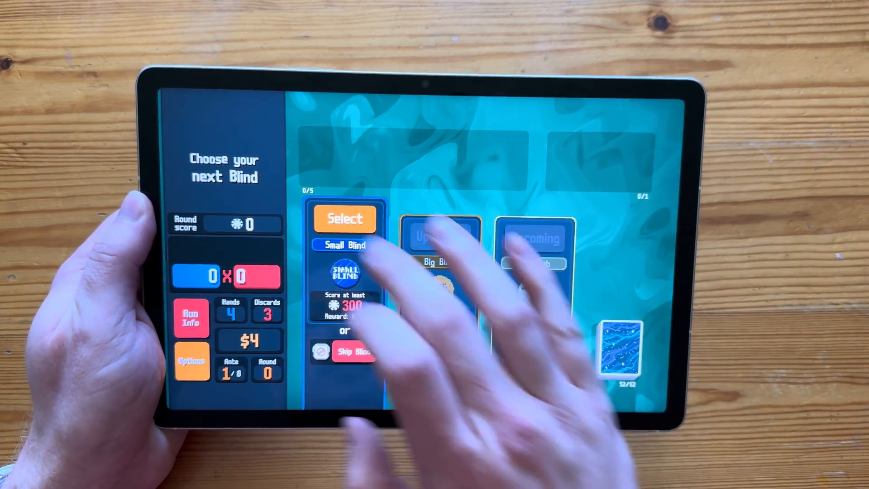
Step: Select the Small Blind to begin the Balatro run
click(345, 218)
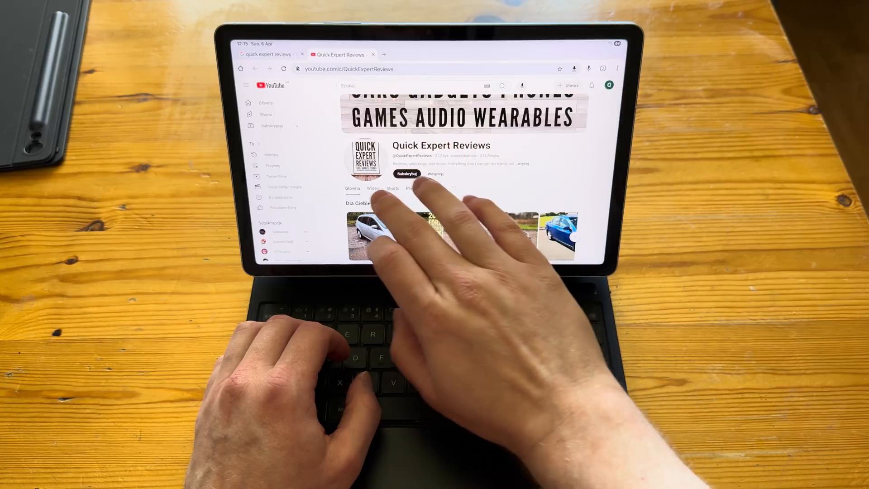
Step: Show the Quick Expert Reviews Videos tab listing recent uploads like the Data Frog review
click(370, 188)
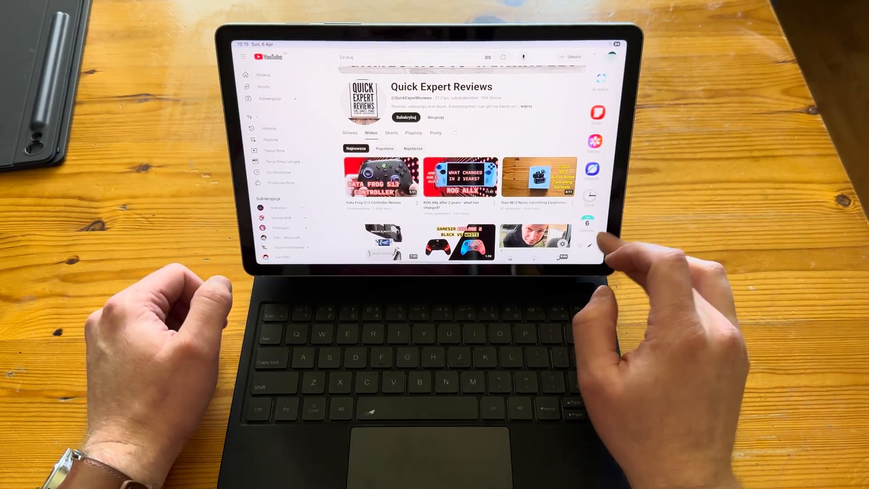